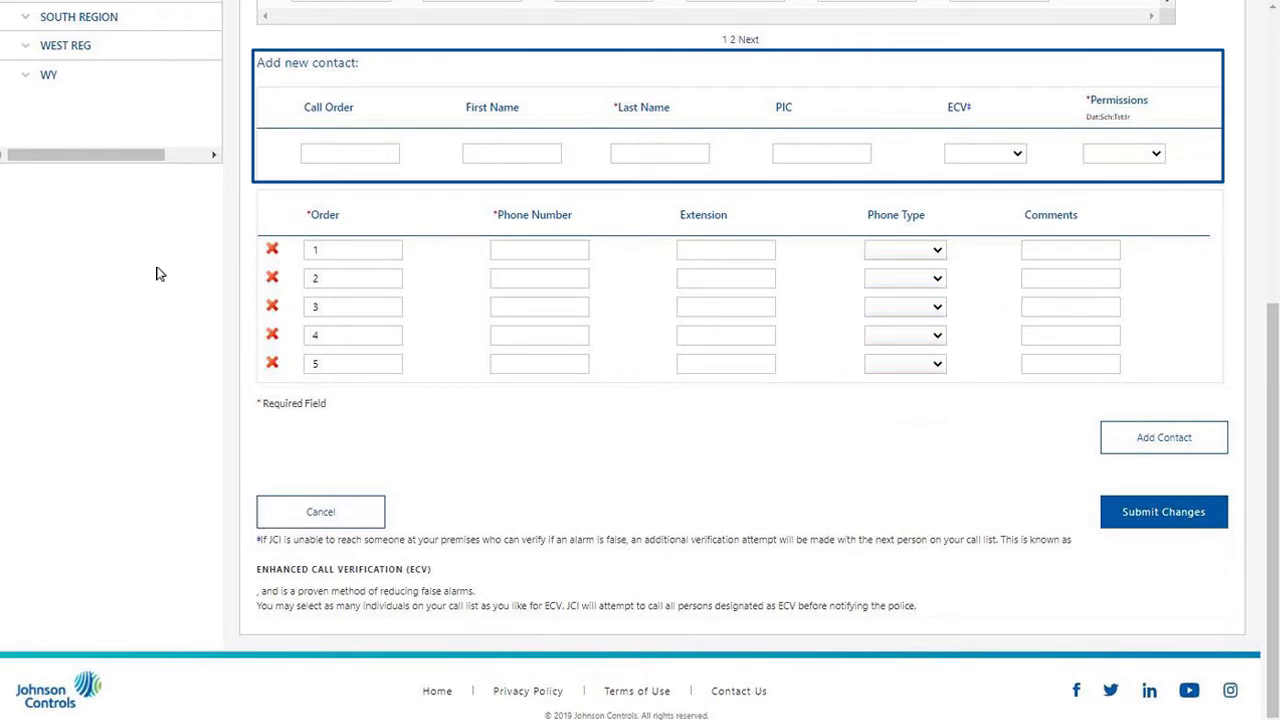
- Give the new contact call order 2 and begin the first name Steve
{"action": "left_click", "coordinate": [350, 152]}
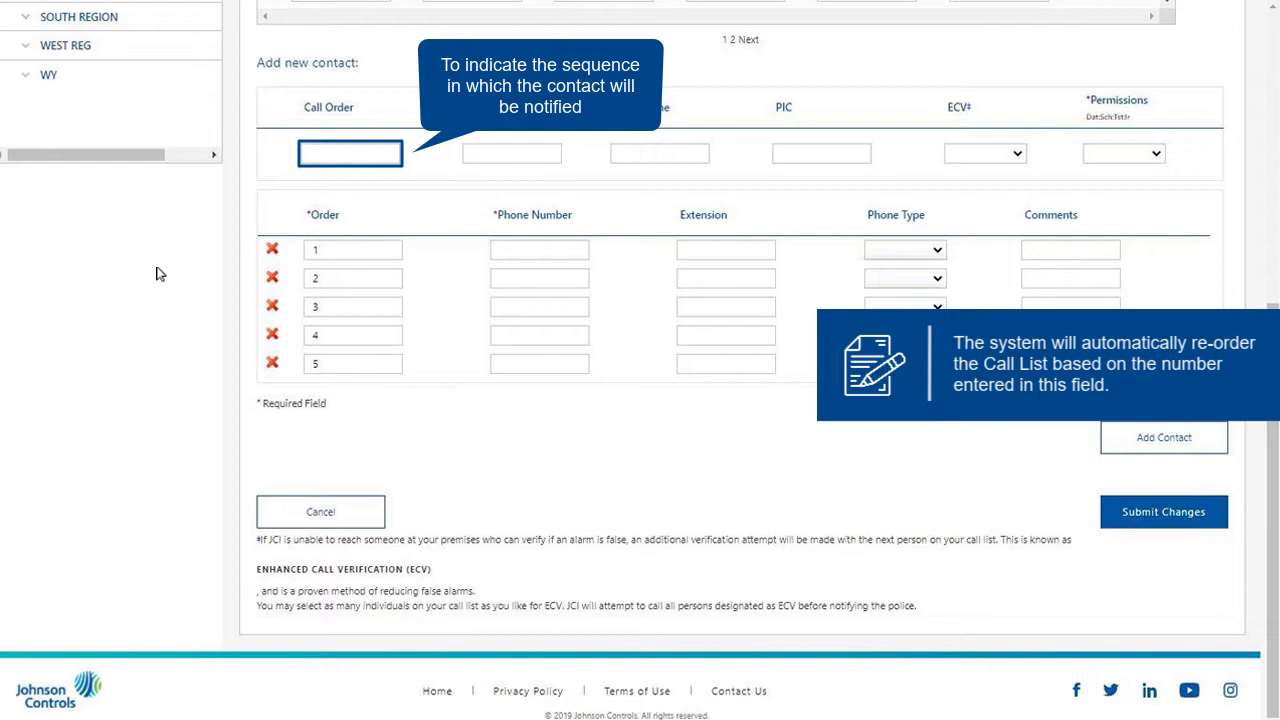
{"action": "type", "text": "2"}
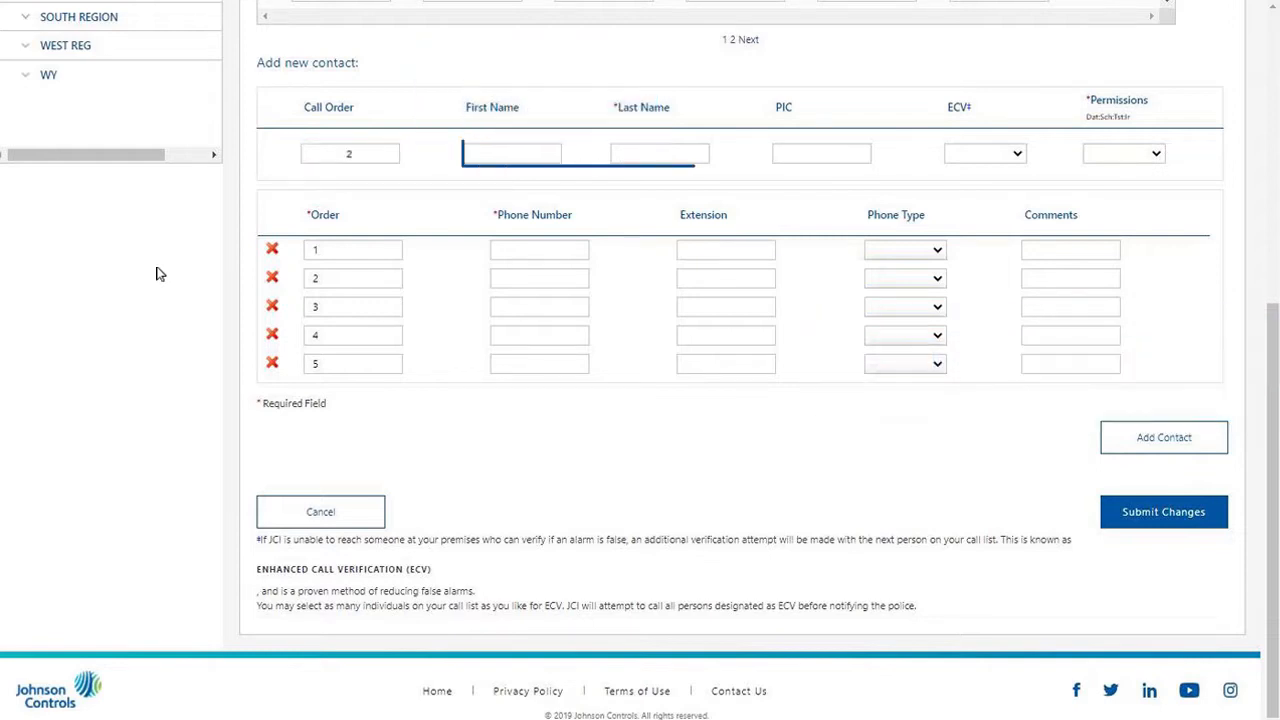
{"action": "left_click", "coordinate": [586, 152]}
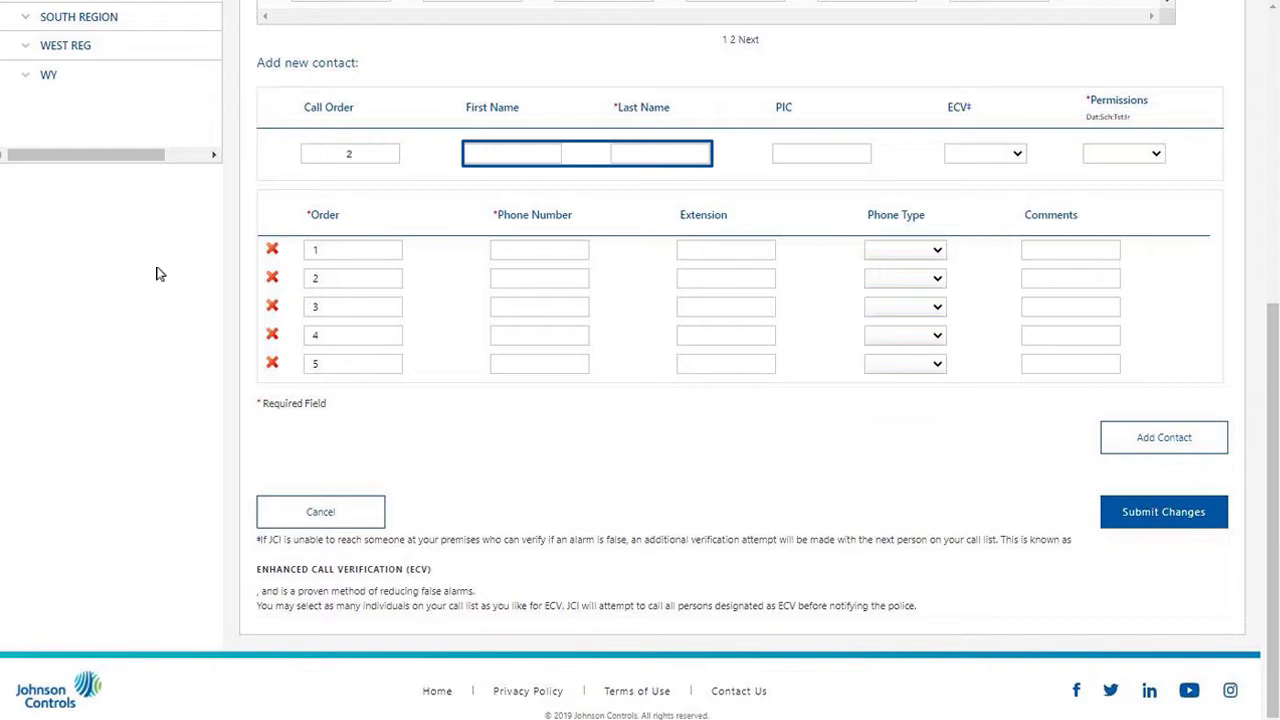
{"action": "type", "text": "STEVE"}
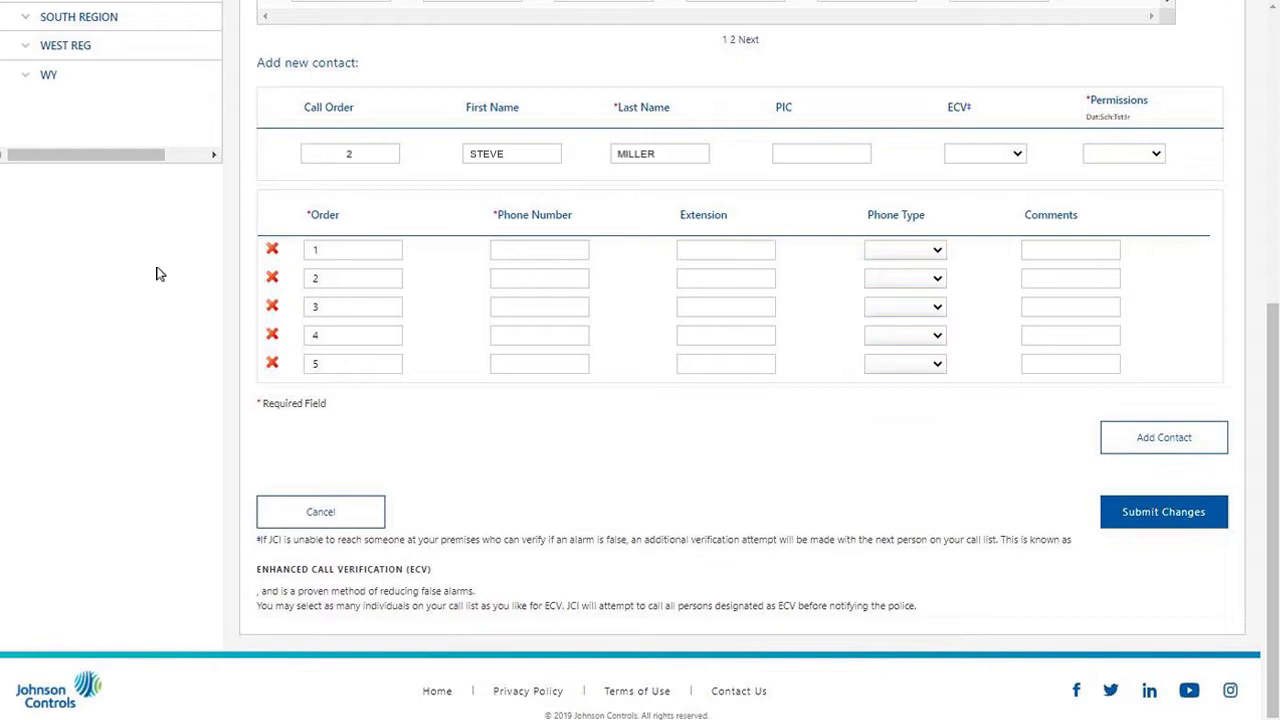
- Leave PIC blank and set the new contact's ECV to Y
{"action": "left_click", "coordinate": [820, 152]}
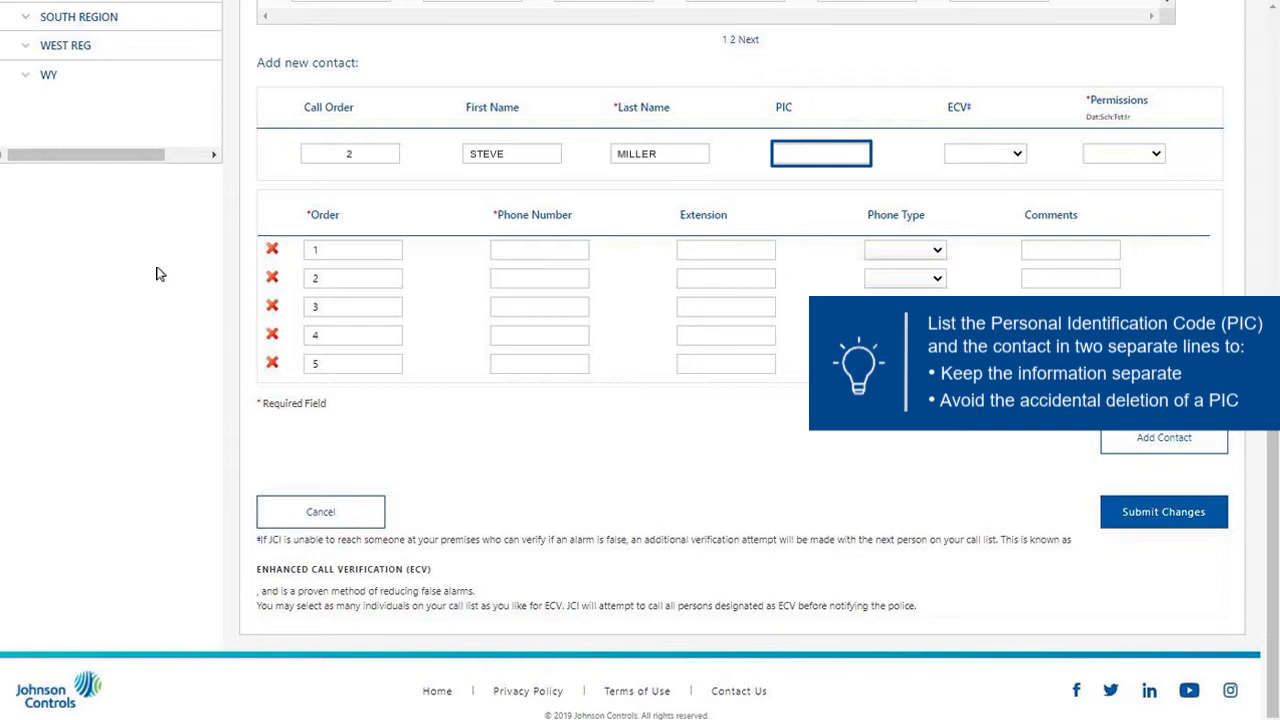
{"action": "left_click", "coordinate": [982, 152]}
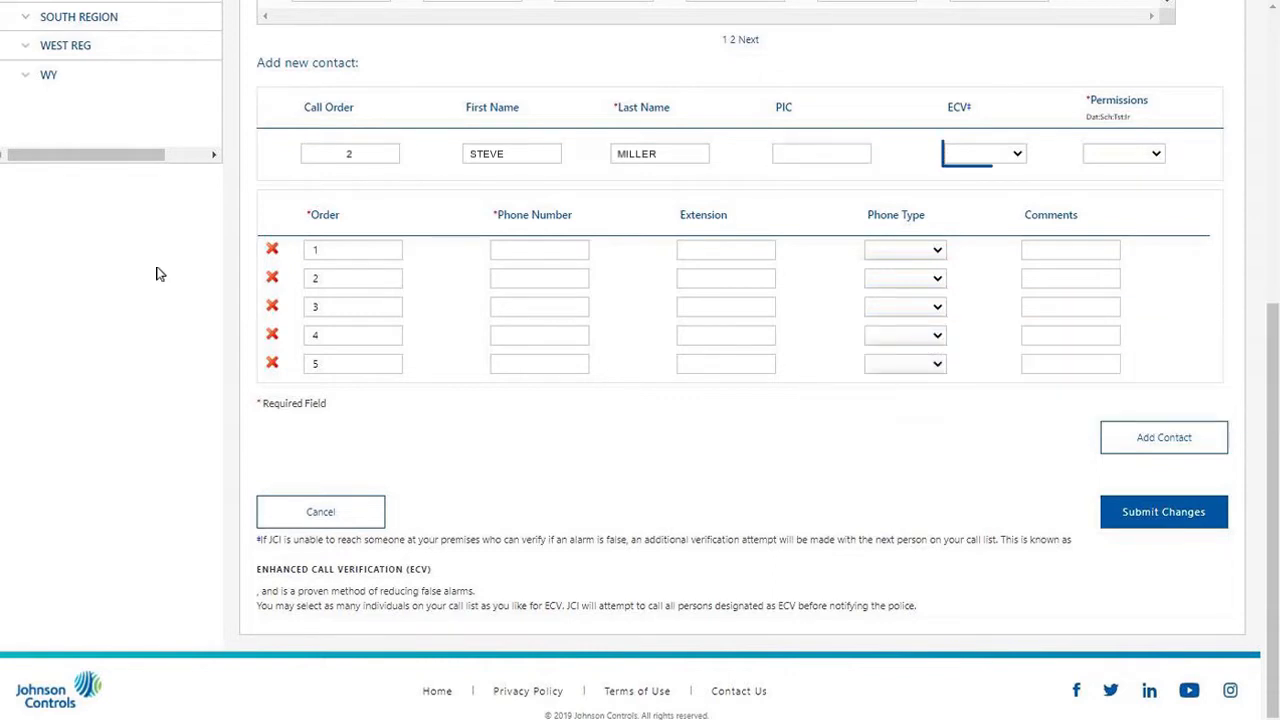
{"action": "left_click", "coordinate": [984, 152]}
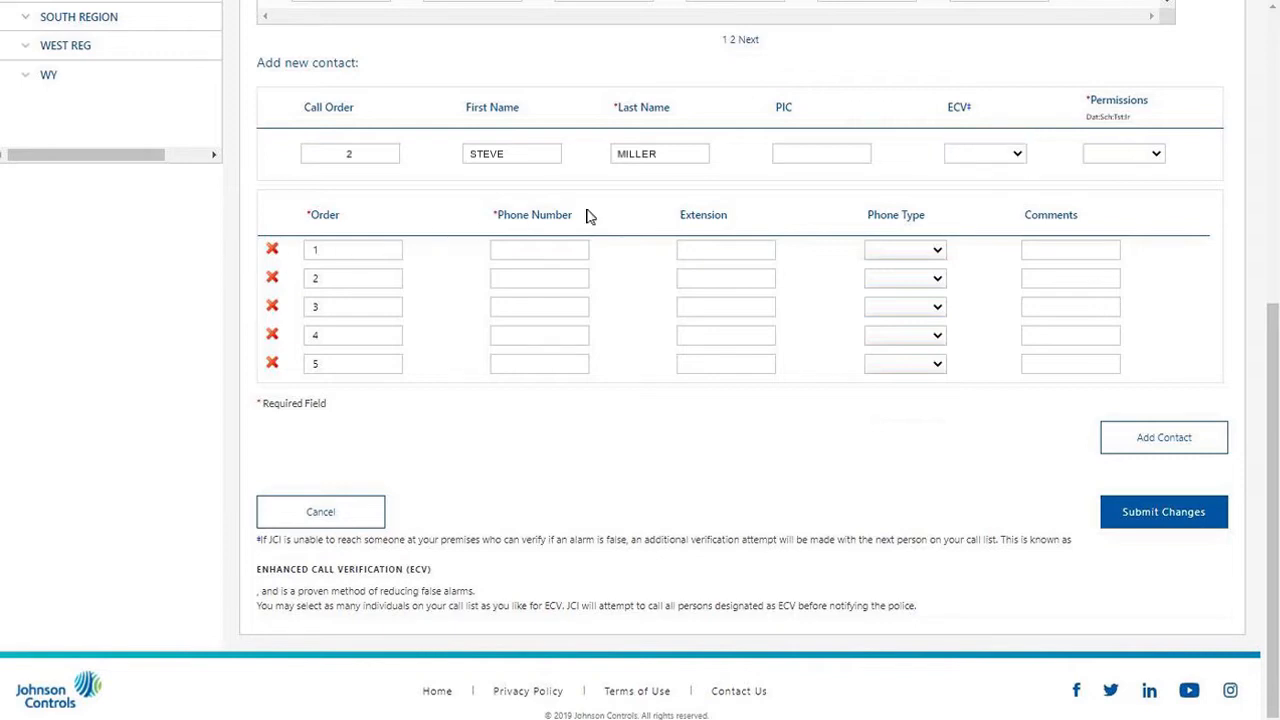
{"action": "left_click", "coordinate": [984, 152]}
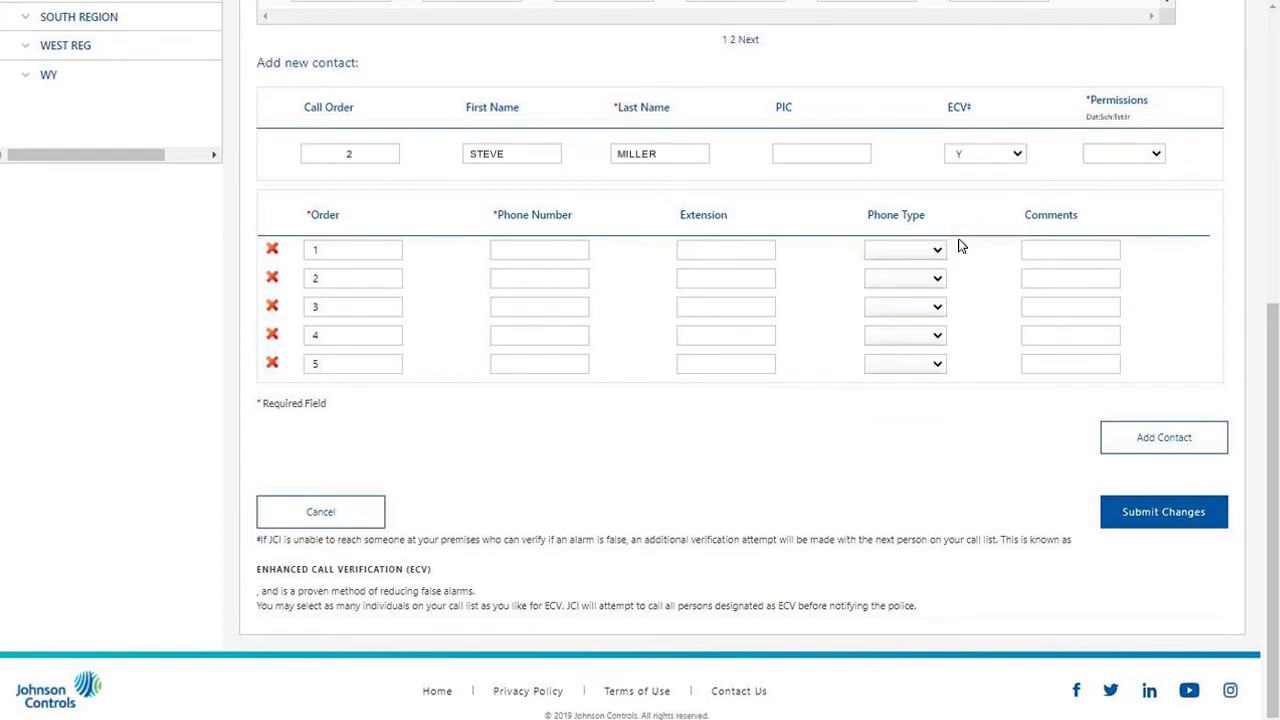
- Set all four of the new contact's permissions to N
{"action": "left_click", "coordinate": [1122, 152]}
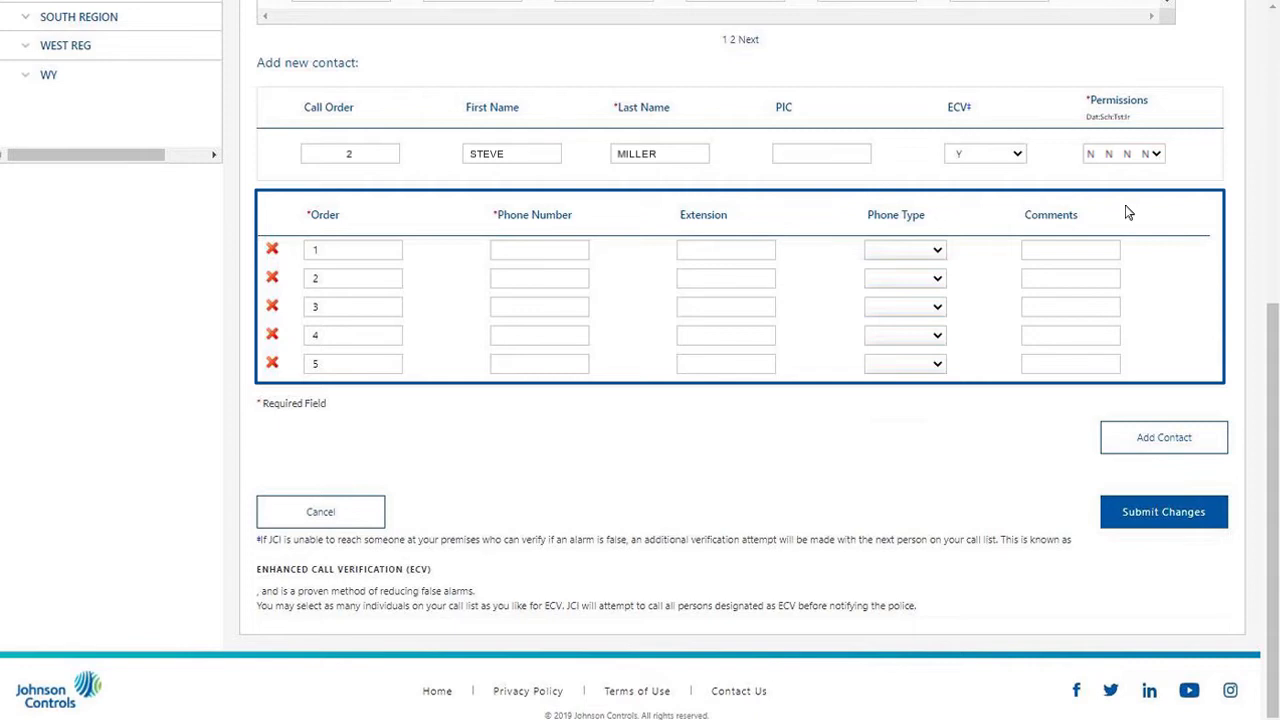
{"action": "left_click", "coordinate": [538, 248]}
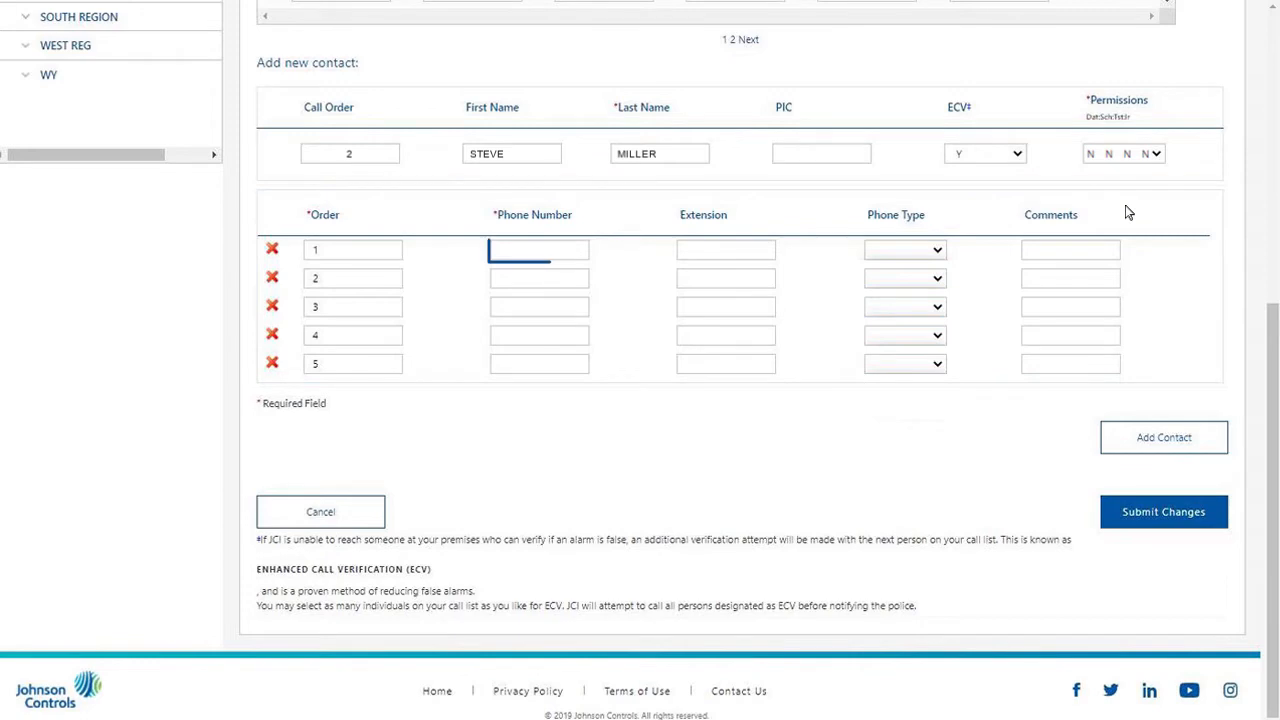
{"action": "left_click", "coordinate": [538, 248]}
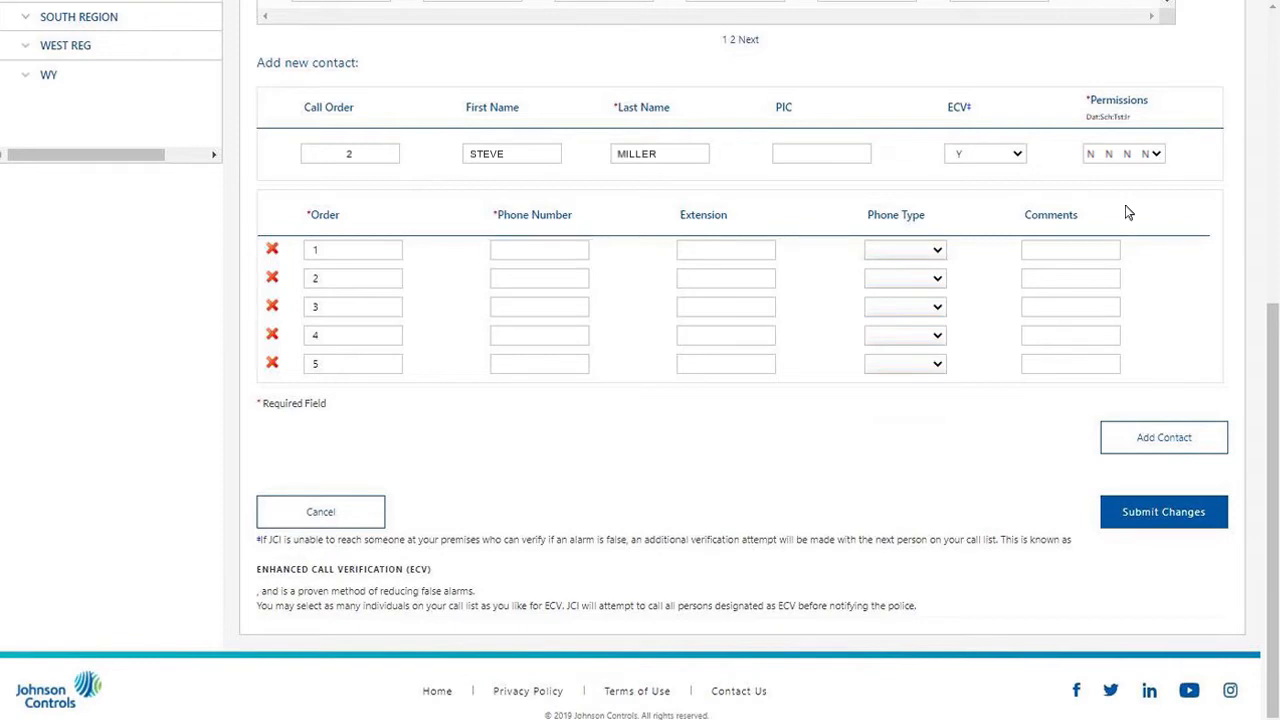
{"action": "type", "text": "123-45"}
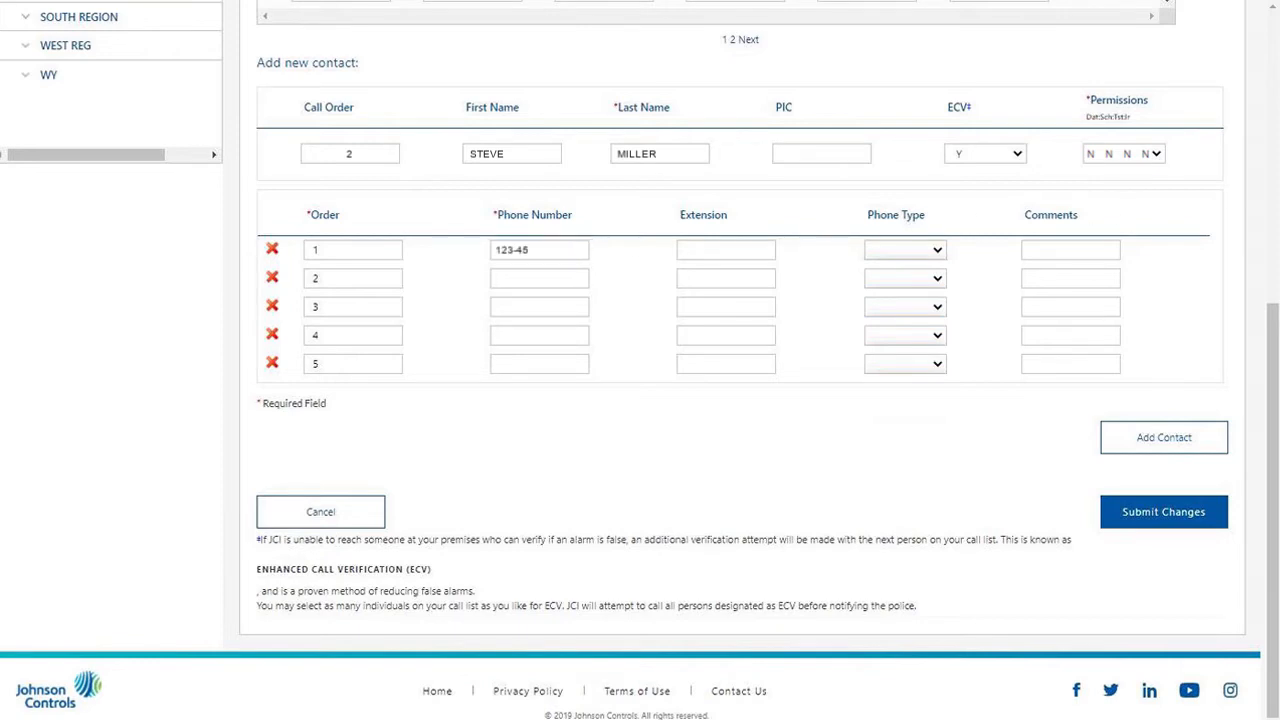
{"action": "left_click", "coordinate": [724, 248]}
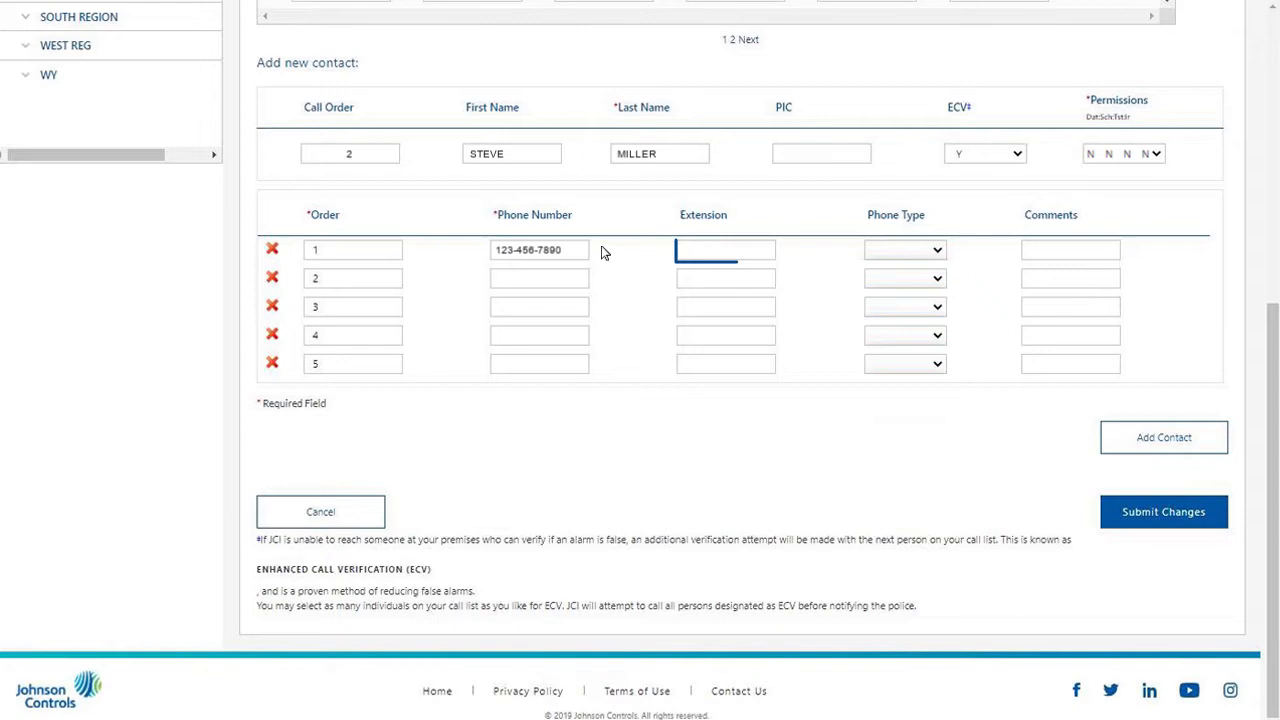
{"action": "left_click", "coordinate": [724, 248]}
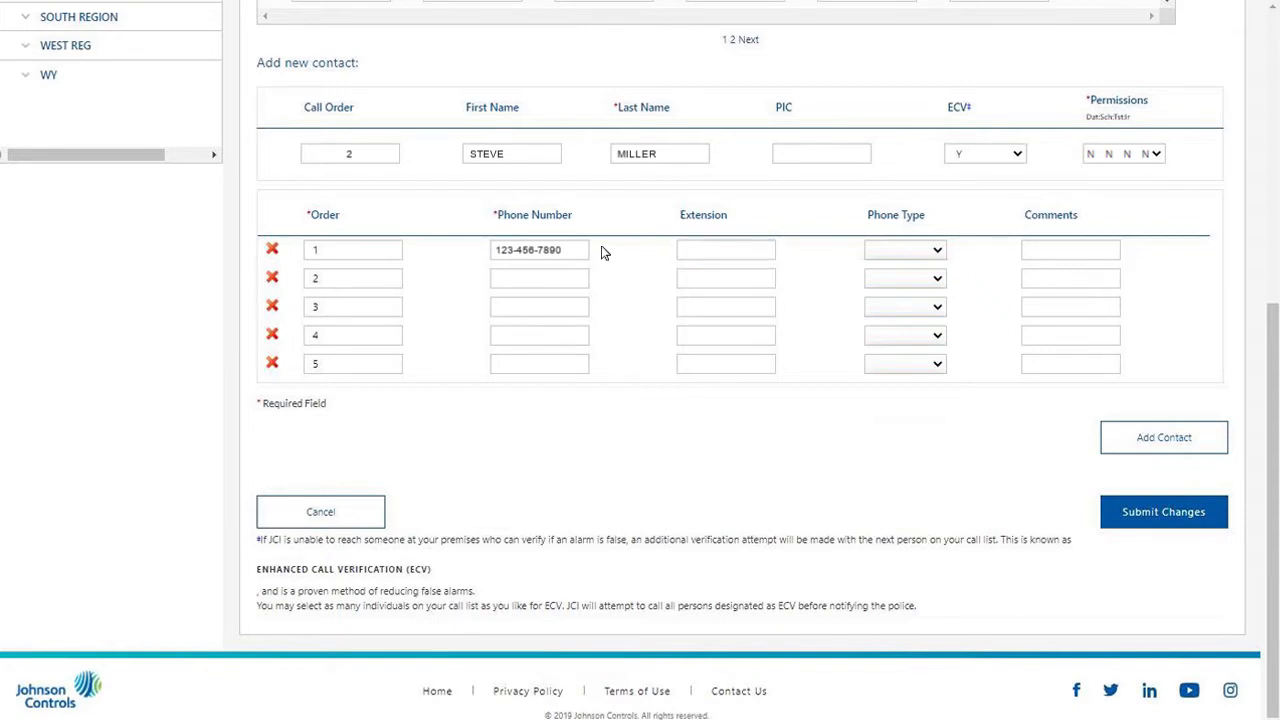
{"action": "type", "text": "012"}
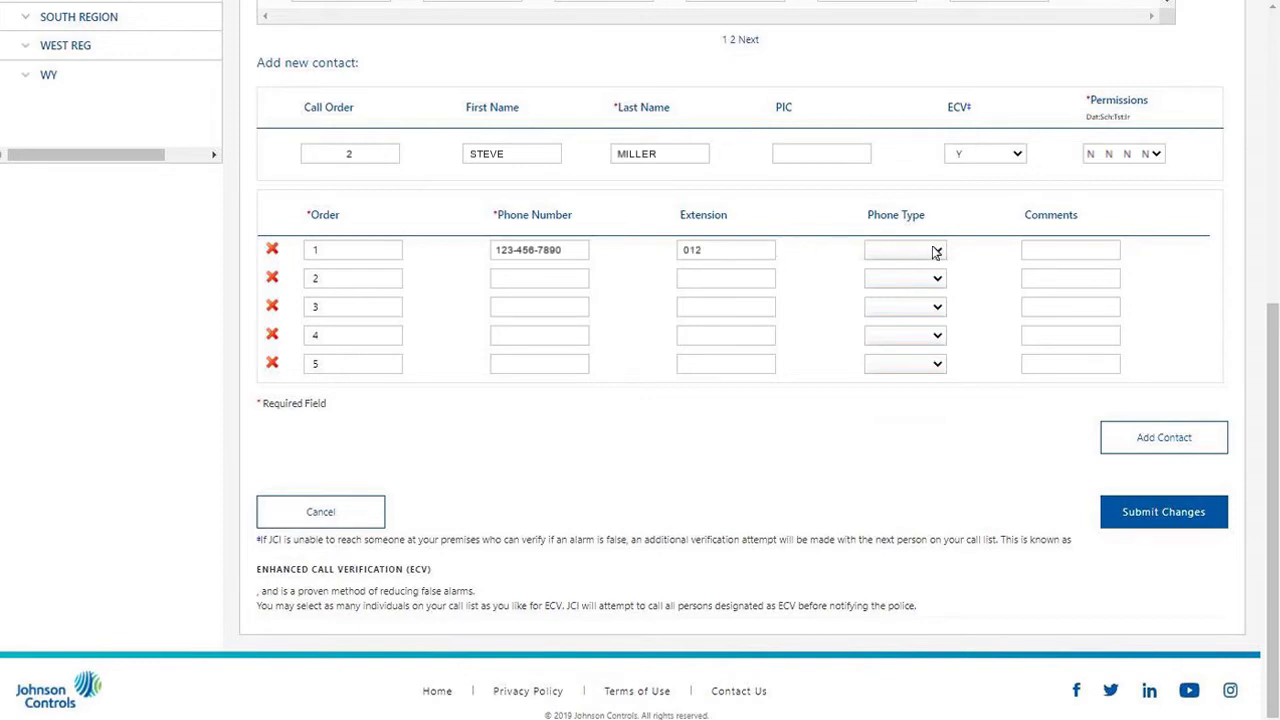
{"action": "left_click", "coordinate": [904, 248]}
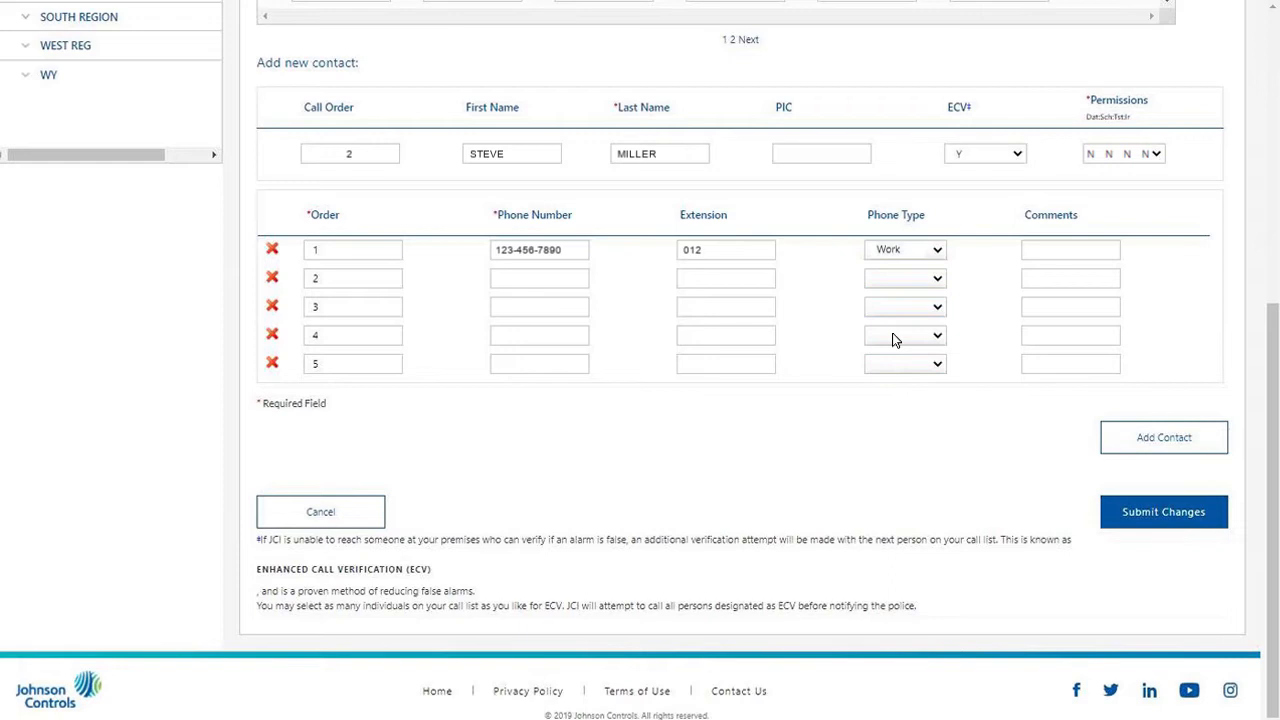
{"action": "left_click", "coordinate": [1068, 248]}
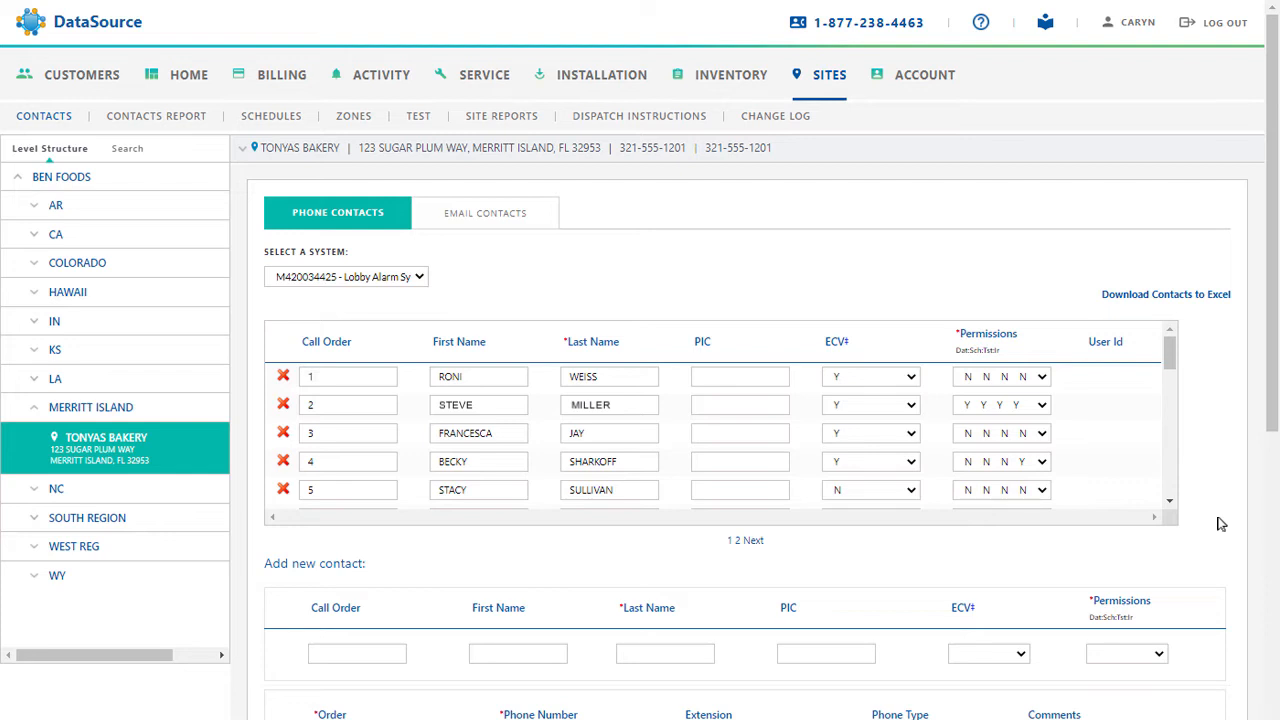
{"action": "mouse_move", "coordinate": [1104, 340]}
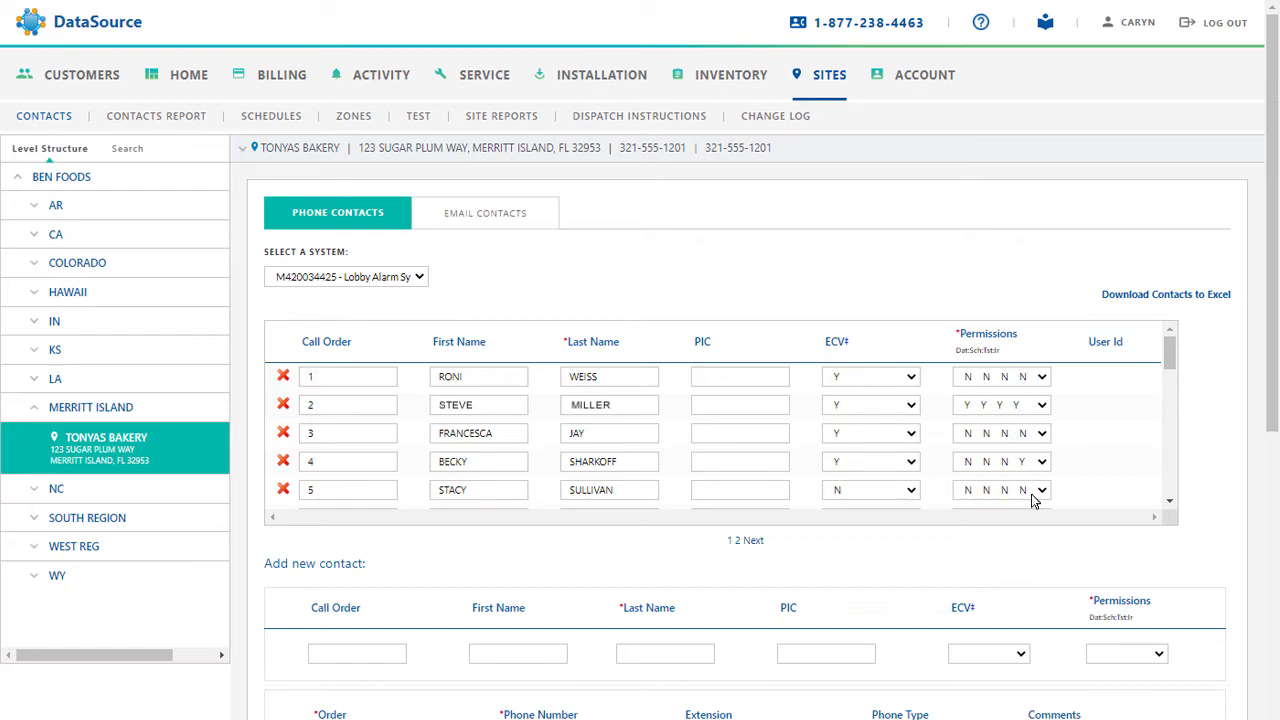
{"action": "left_click", "coordinate": [284, 404]}
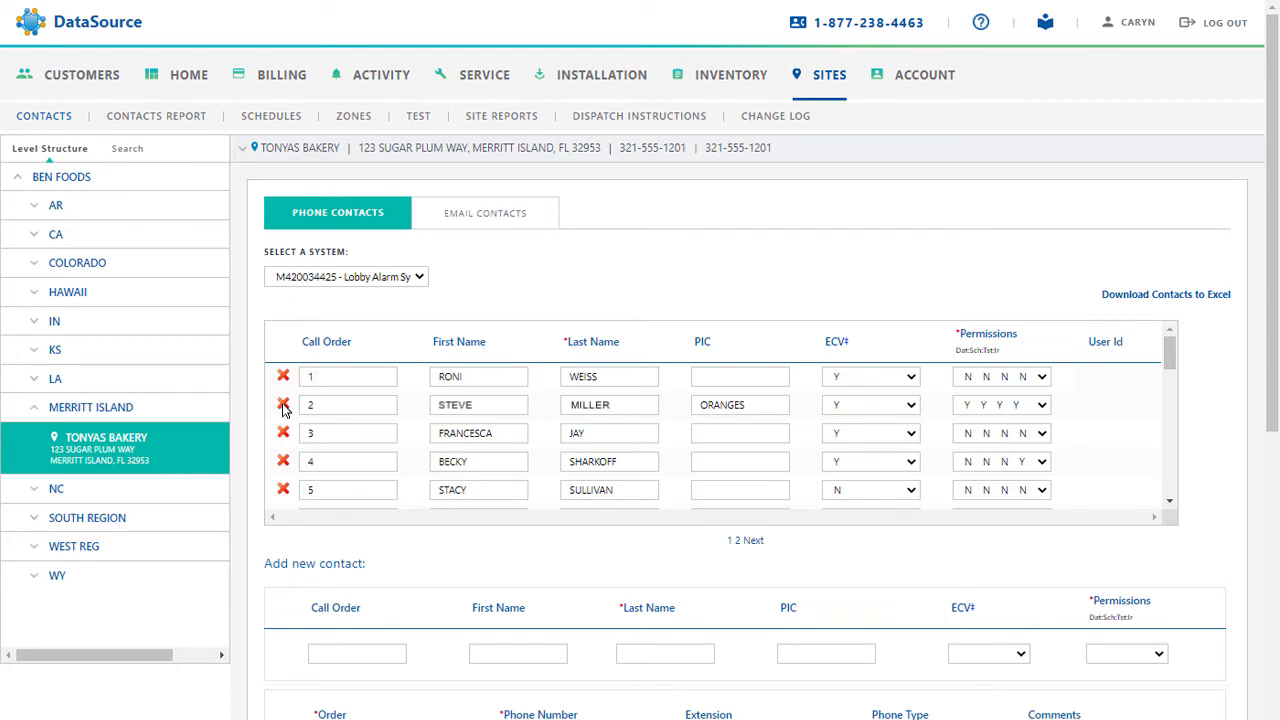
{"action": "left_click", "coordinate": [480, 404]}
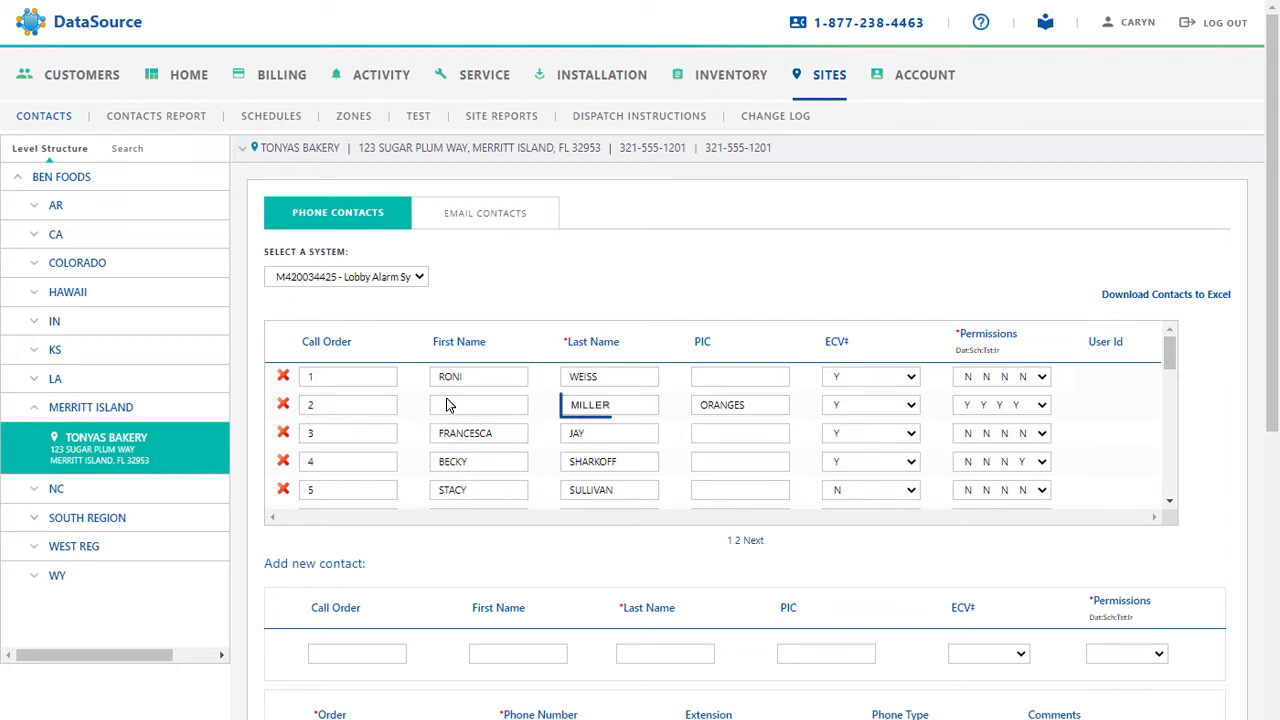
{"action": "left_click", "coordinate": [608, 404]}
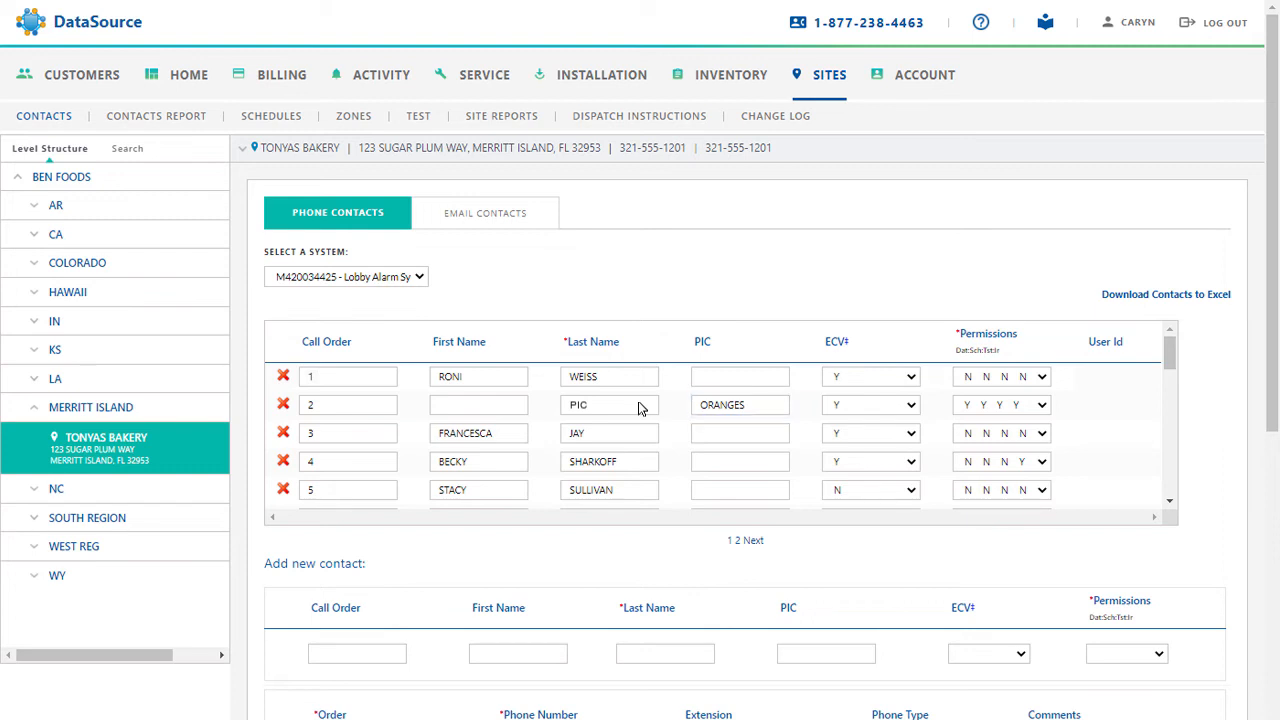
{"action": "left_click", "coordinate": [870, 404]}
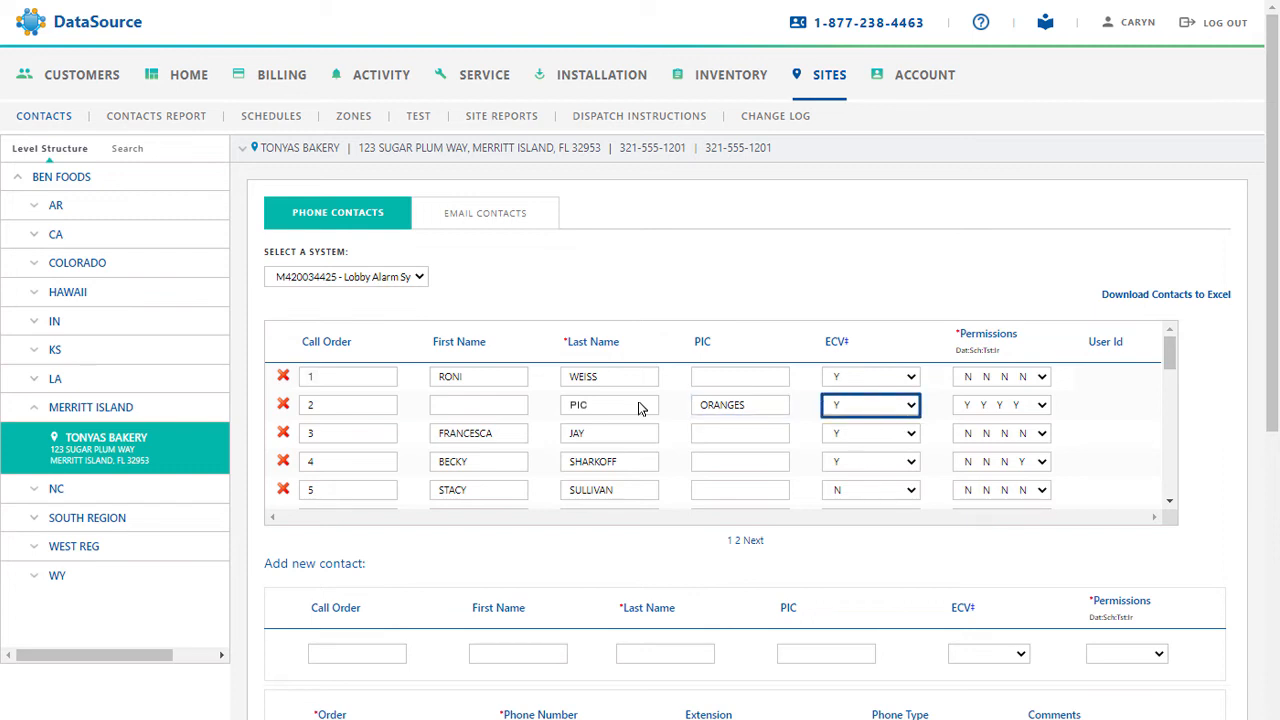
{"action": "left_click", "coordinate": [870, 404]}
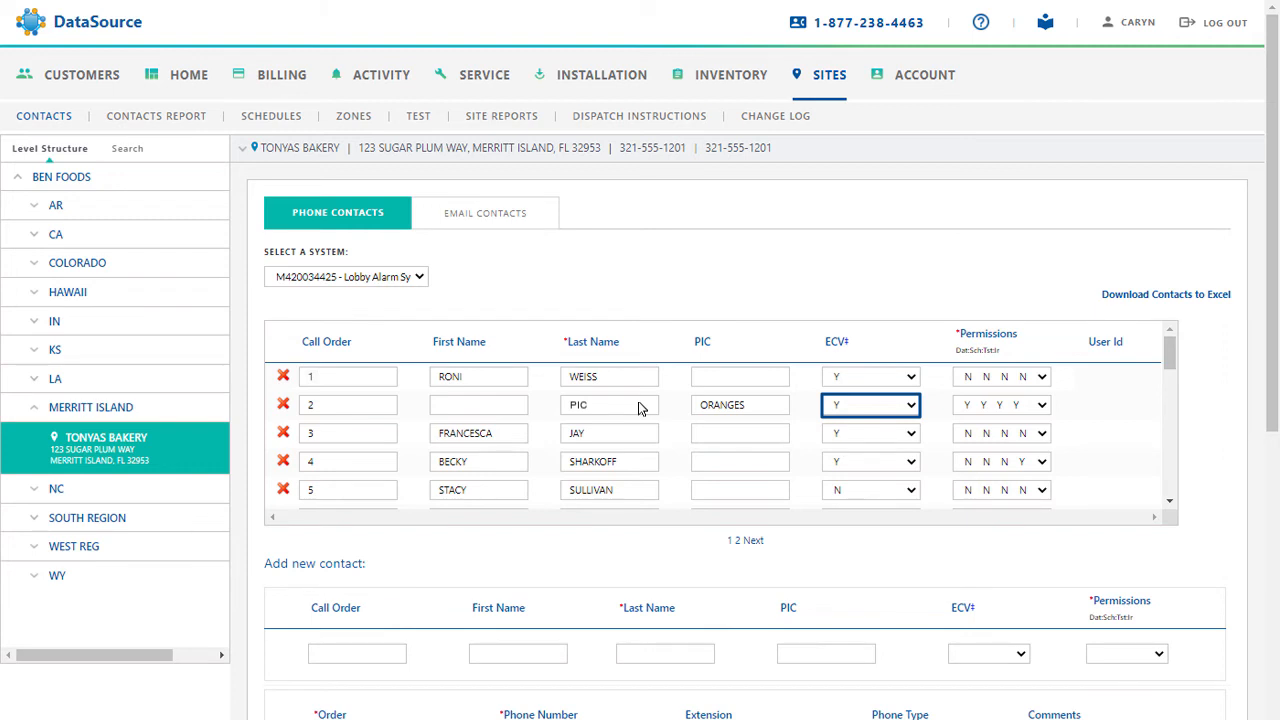
{"action": "left_click", "coordinate": [998, 404]}
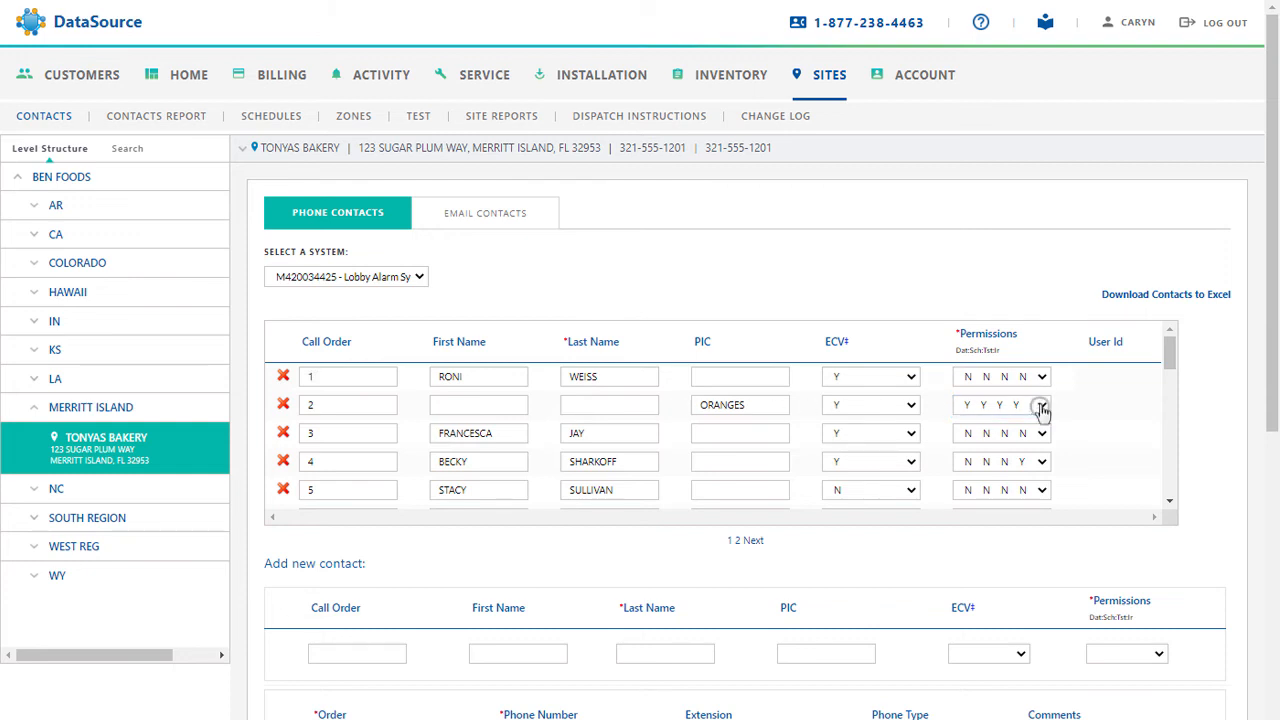
- Confirm row 2's permissions read Y Y Y Y and move down to the add-new-contact form
{"action": "left_click", "coordinate": [1040, 404]}
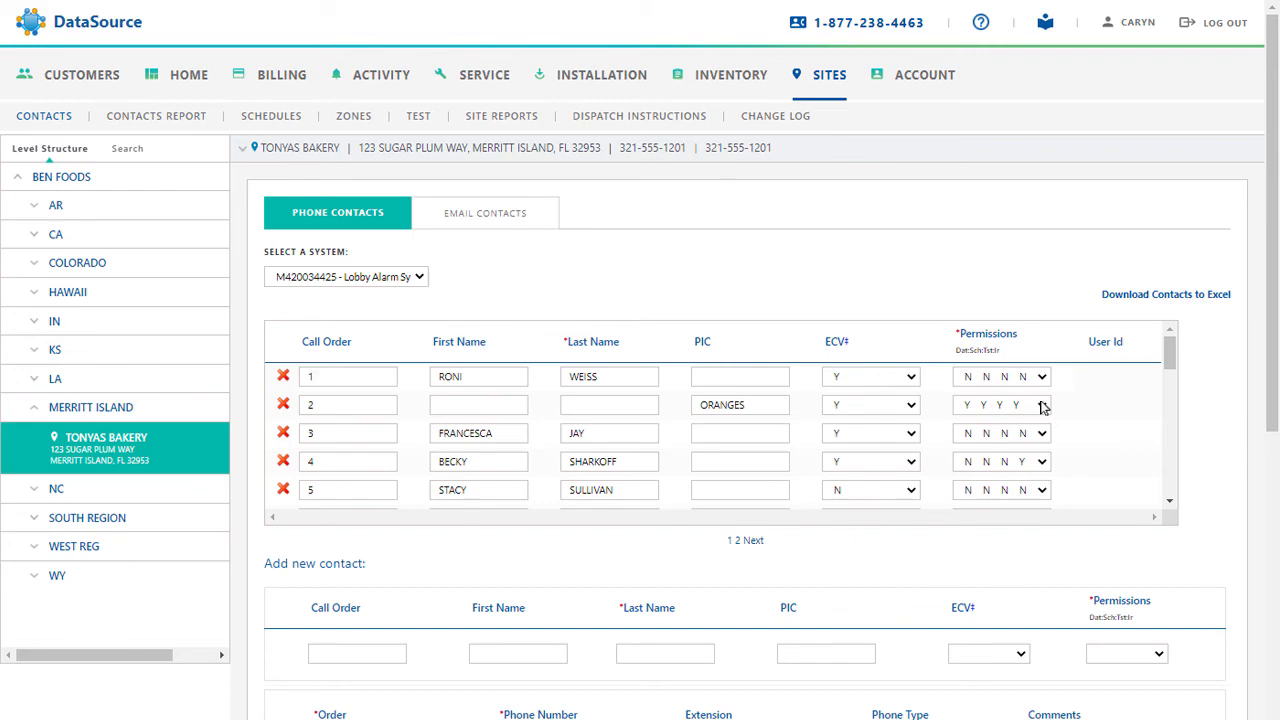
{"action": "scroll", "scroll_direction": "down", "scroll_amount": 3}
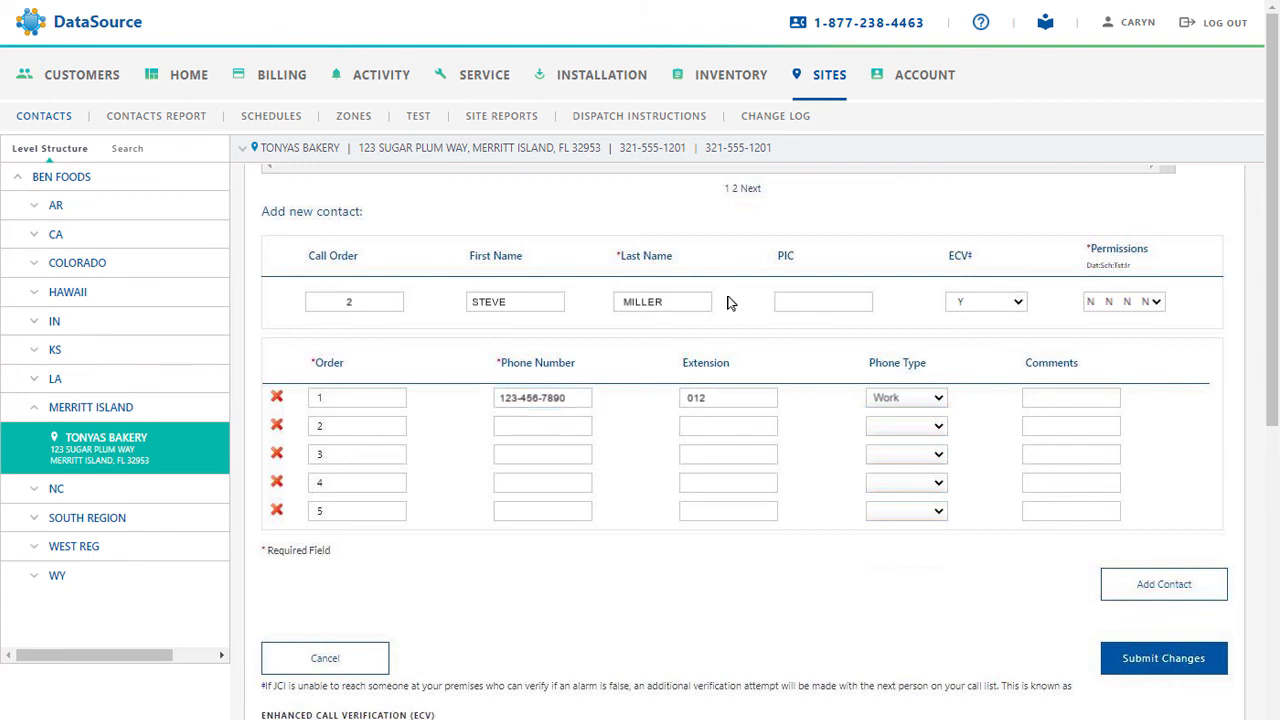
{"action": "left_click", "coordinate": [542, 396]}
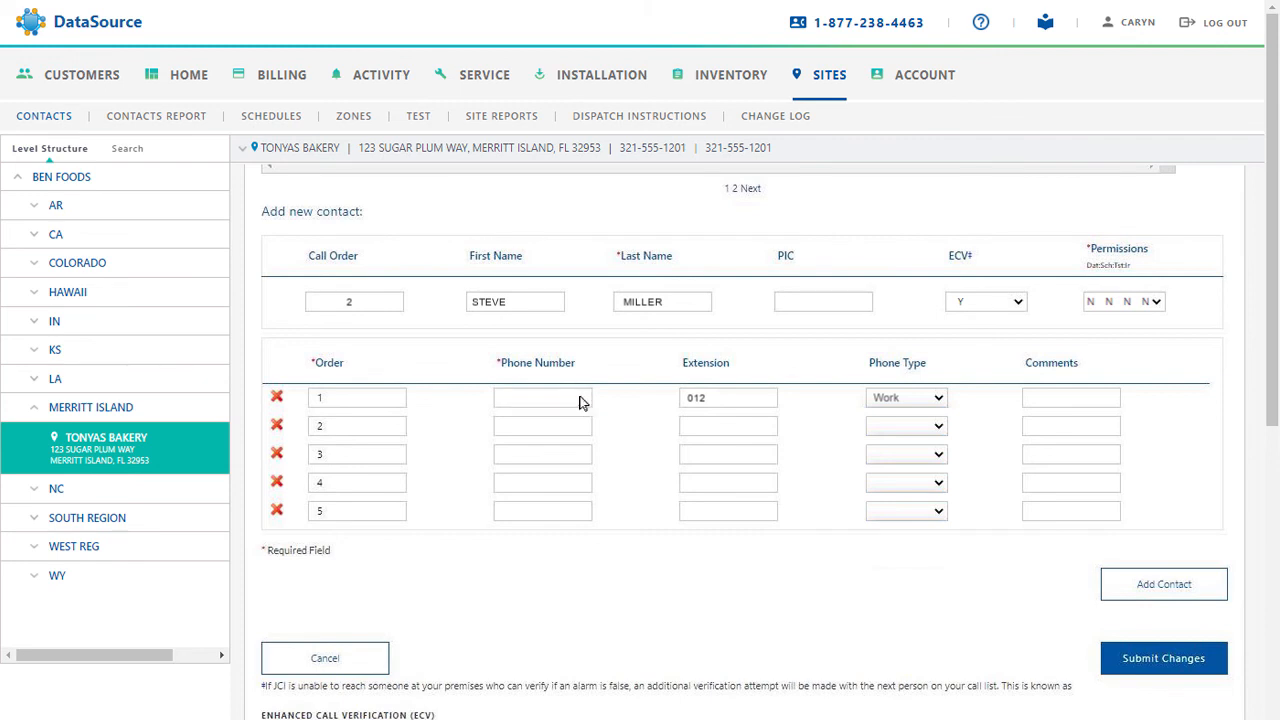
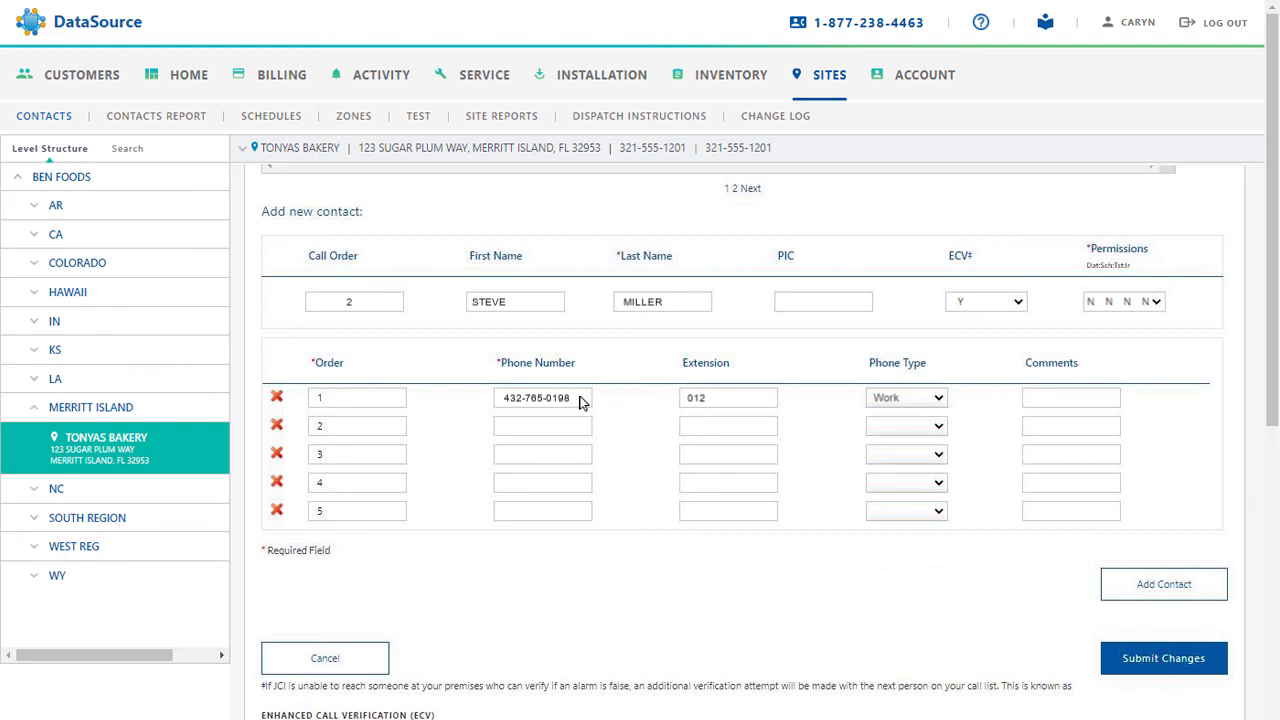
{"action": "left_click", "coordinate": [352, 300]}
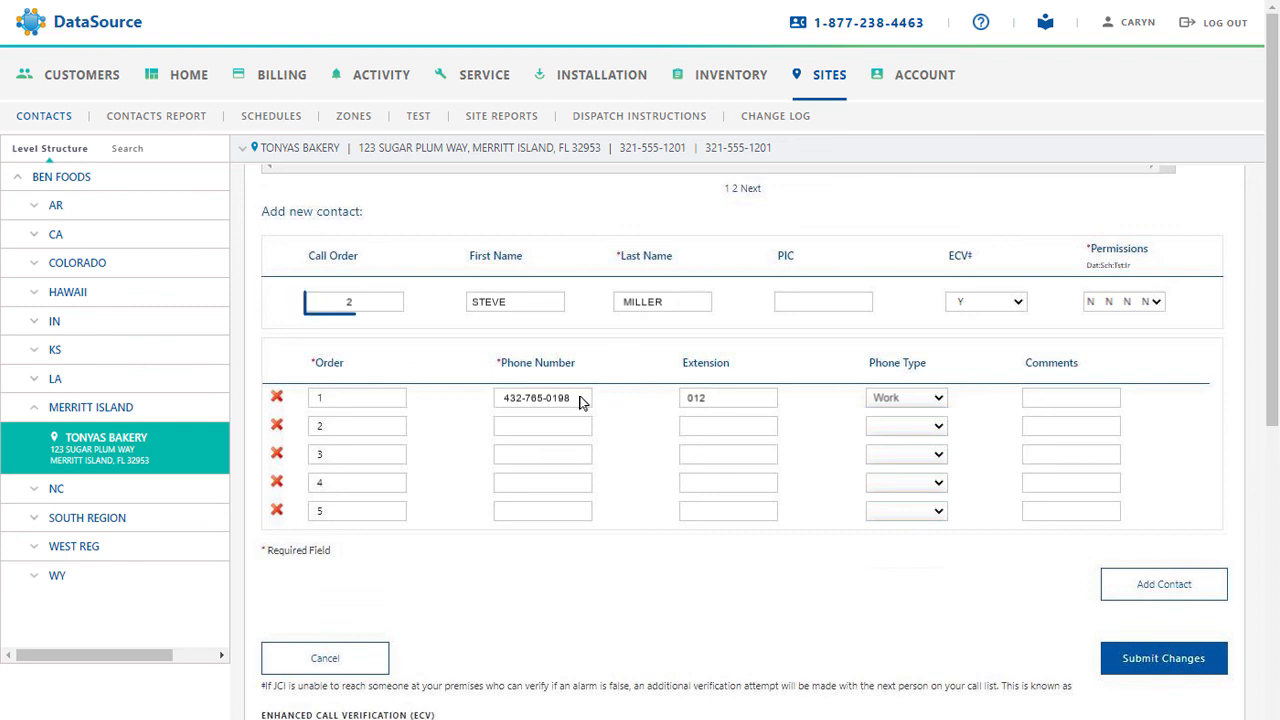
{"action": "left_click", "coordinate": [352, 302]}
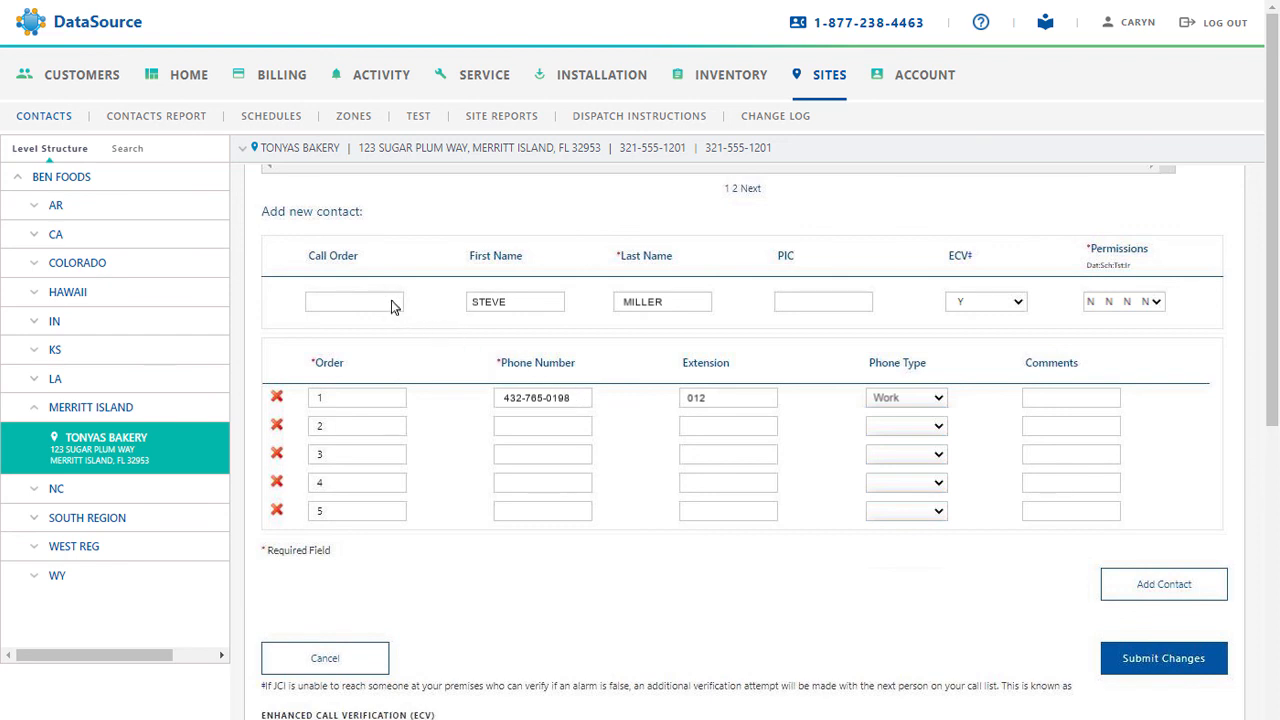
{"action": "type", "text": "3"}
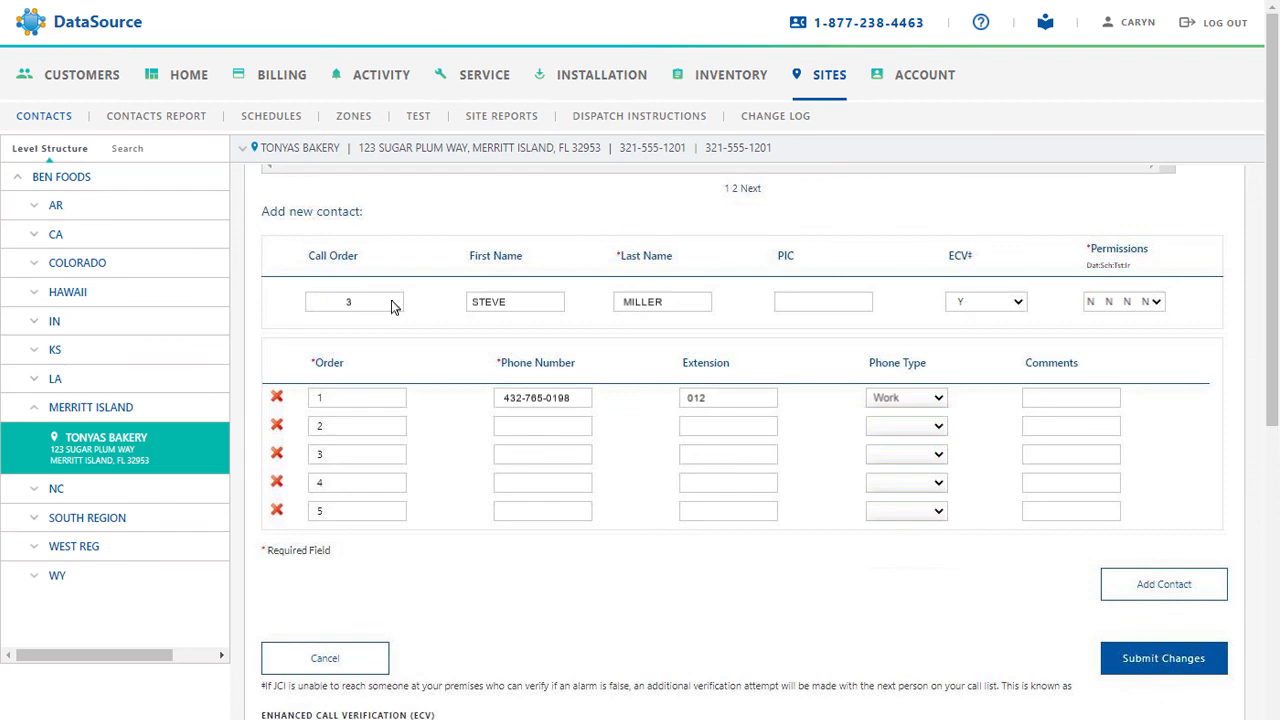